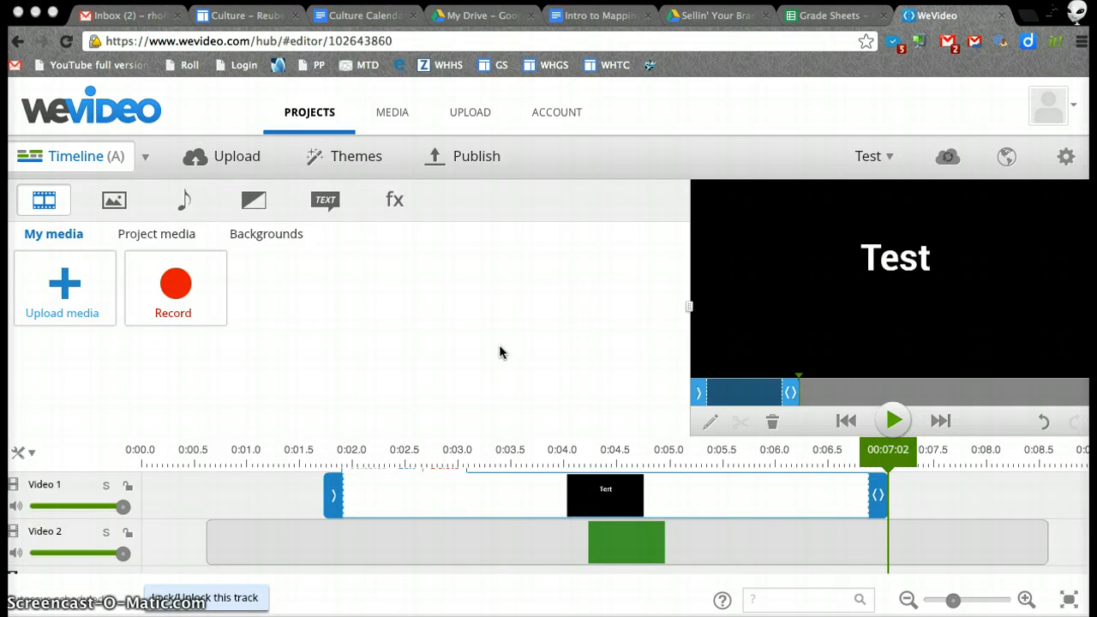
mouse_move(579, 221)
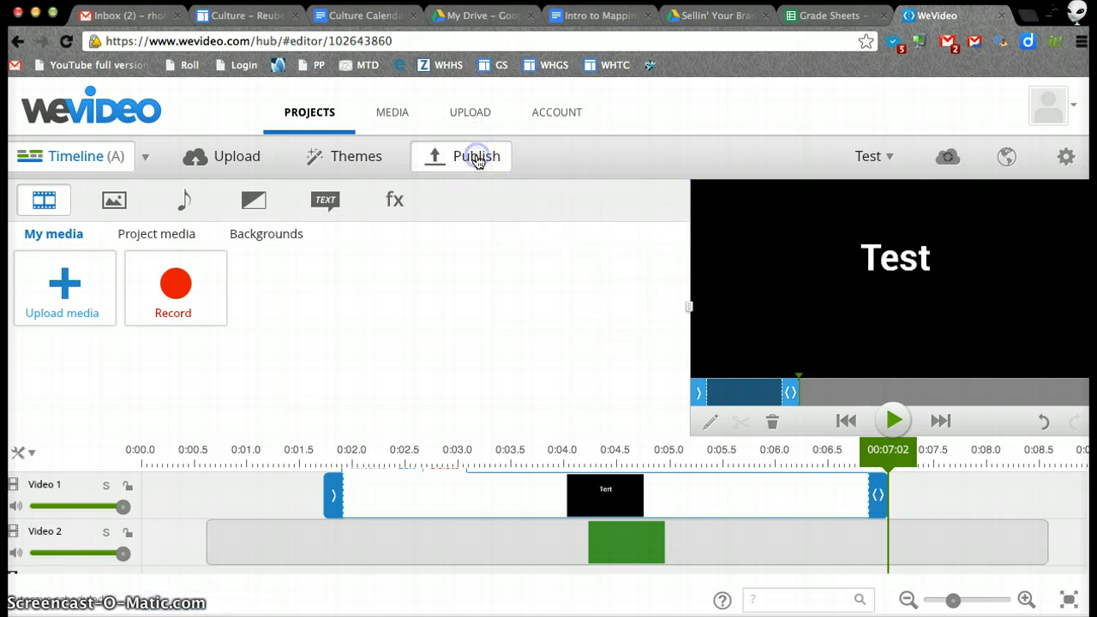
- Open publishing for the video and list resolutions, keeping 480p (phone) selected
click(460, 156)
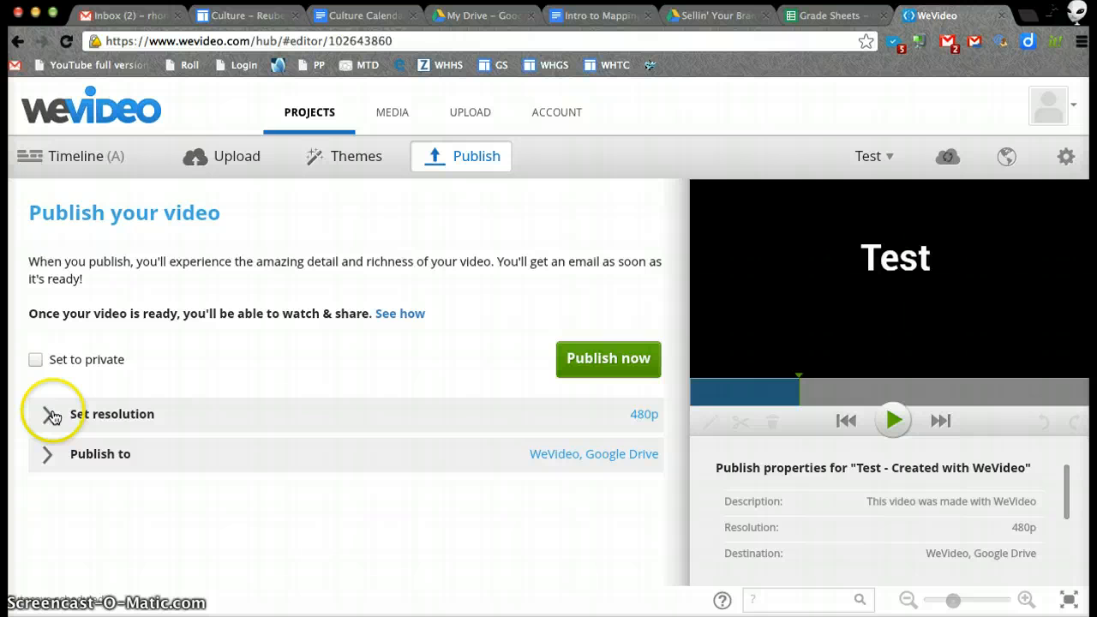
click(49, 414)
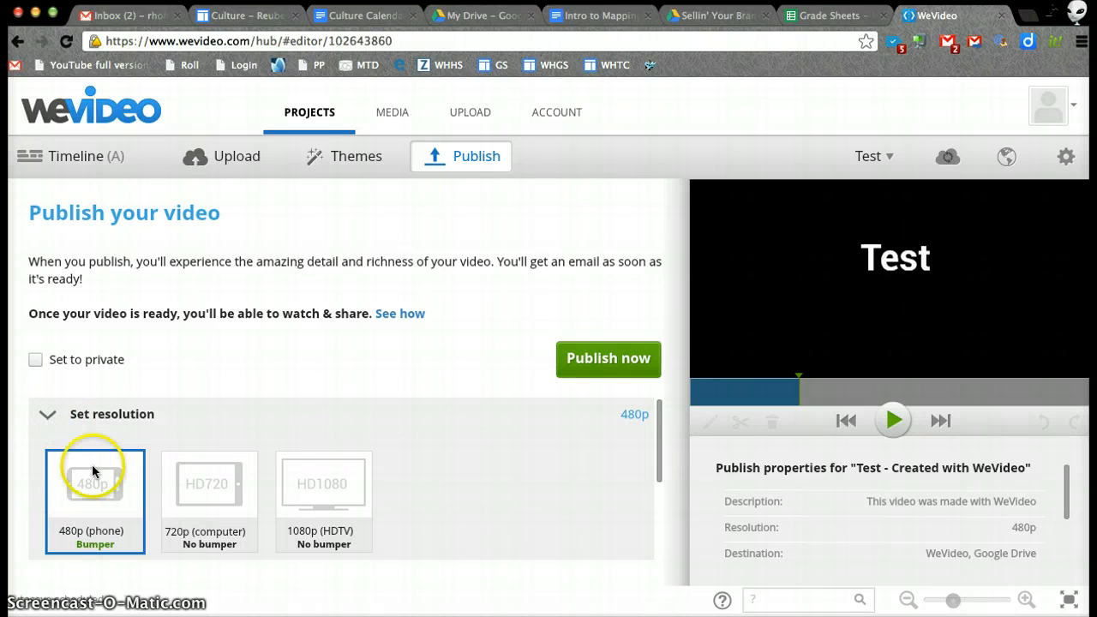
mouse_move(94, 496)
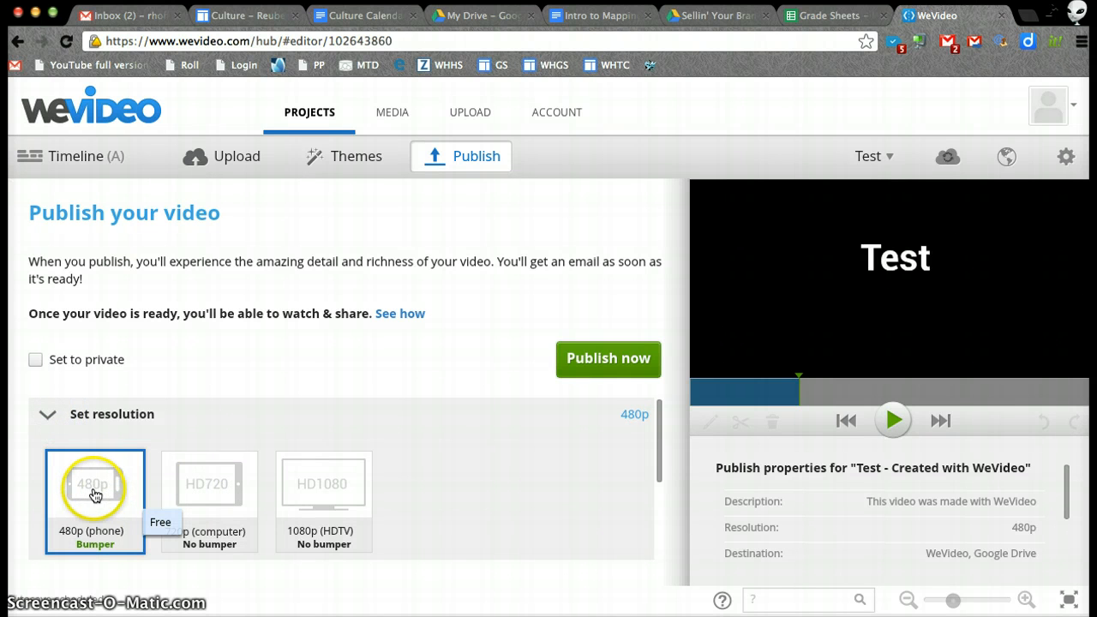
mouse_move(203, 492)
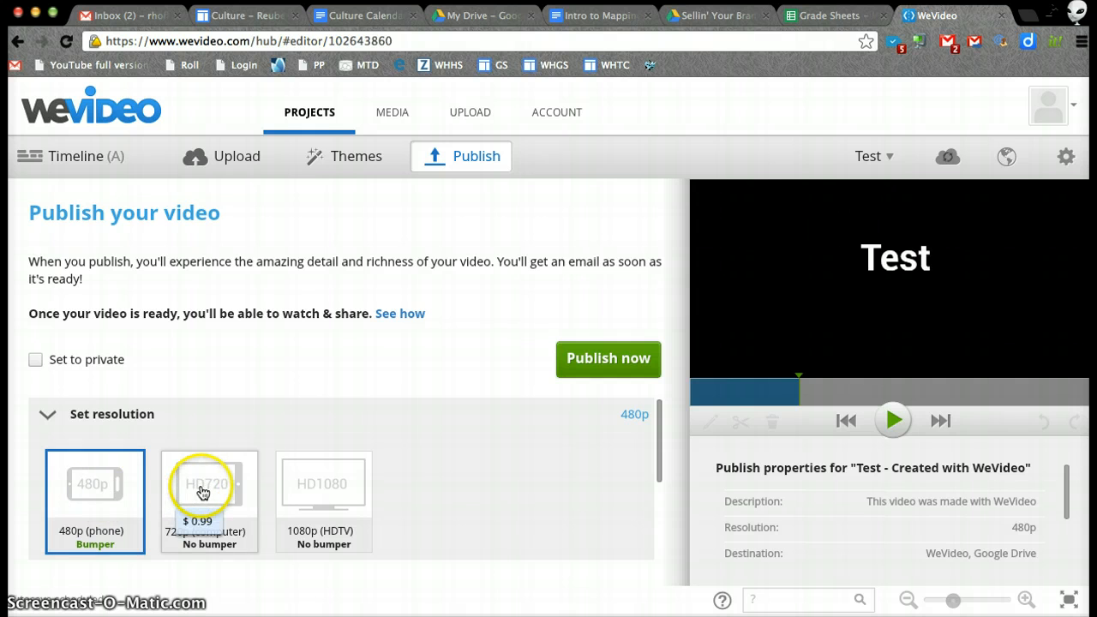
mouse_move(323, 486)
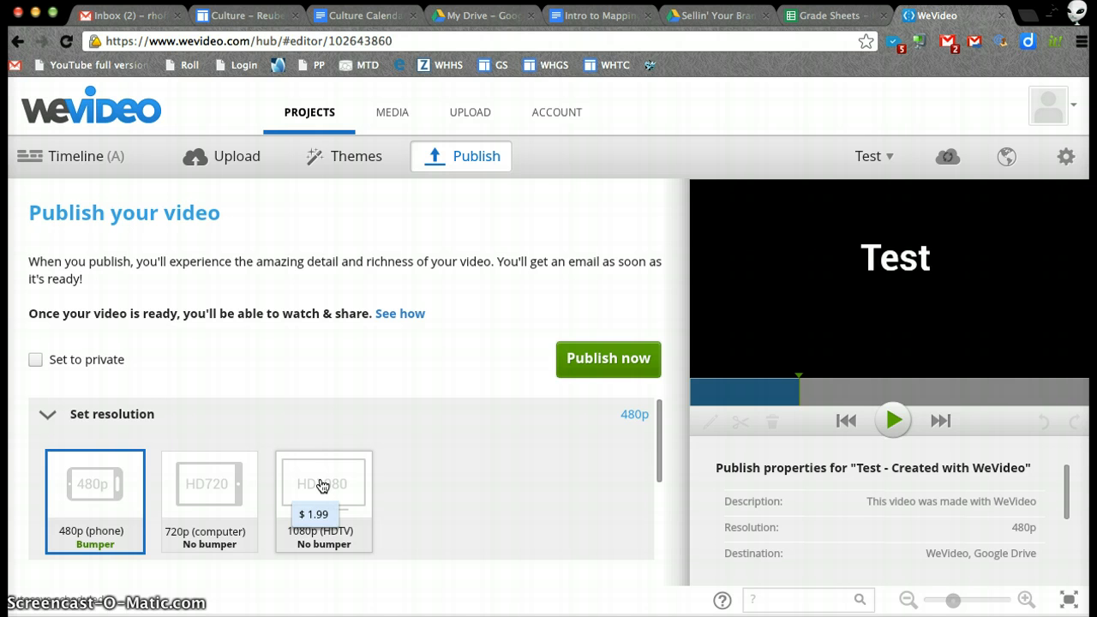
mouse_move(206, 484)
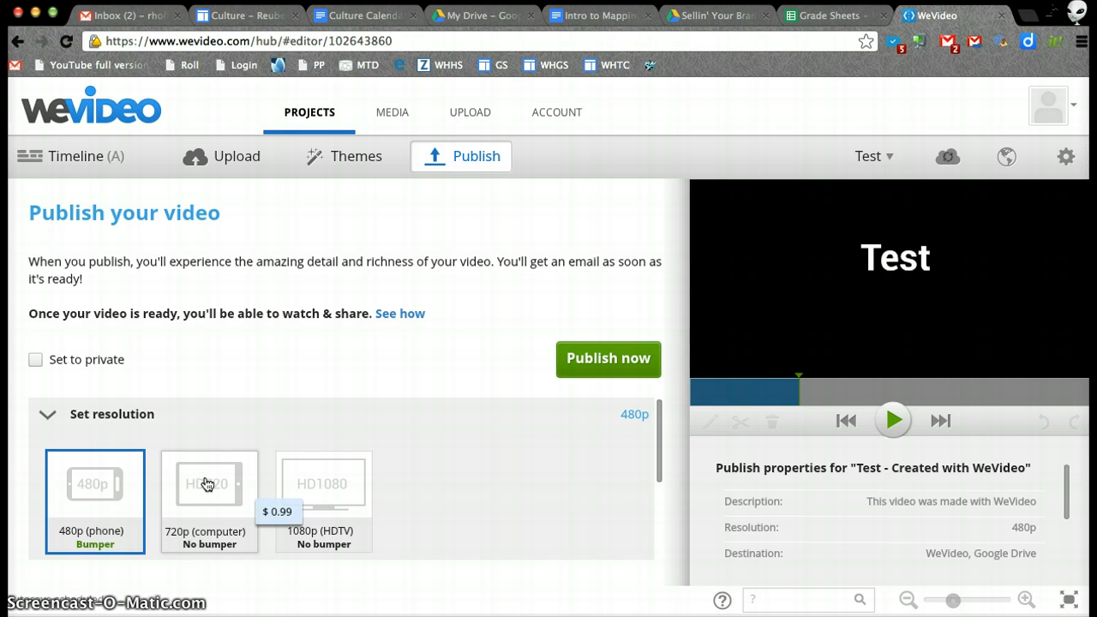
- Show the publishing destinations with WeVideo and Google Drive selected
click(48, 414)
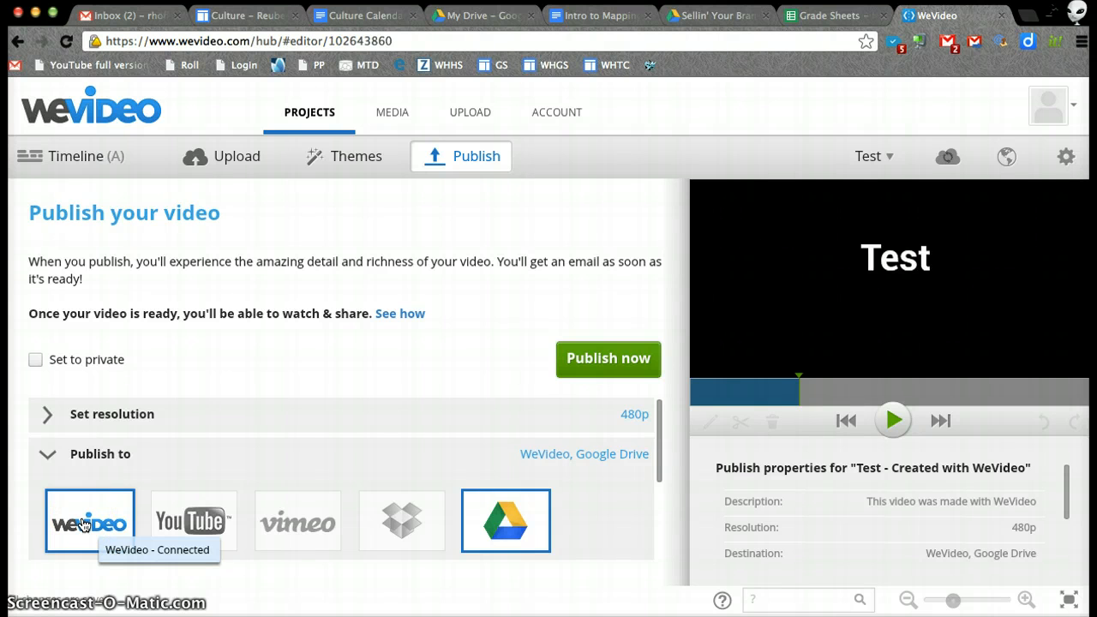
mouse_move(506, 520)
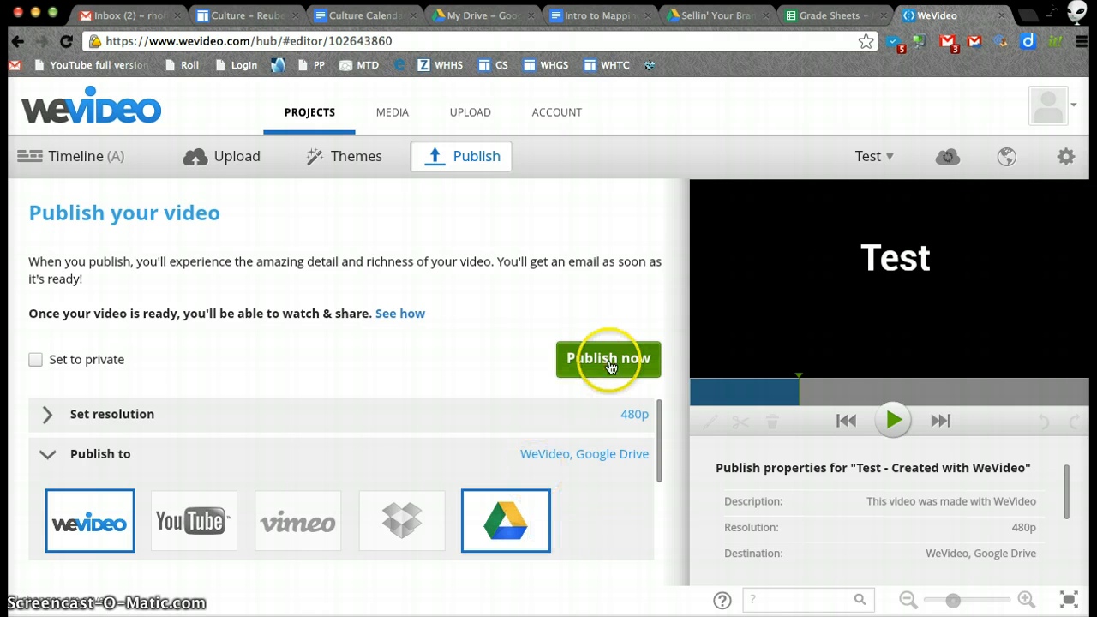
mouse_move(608, 358)
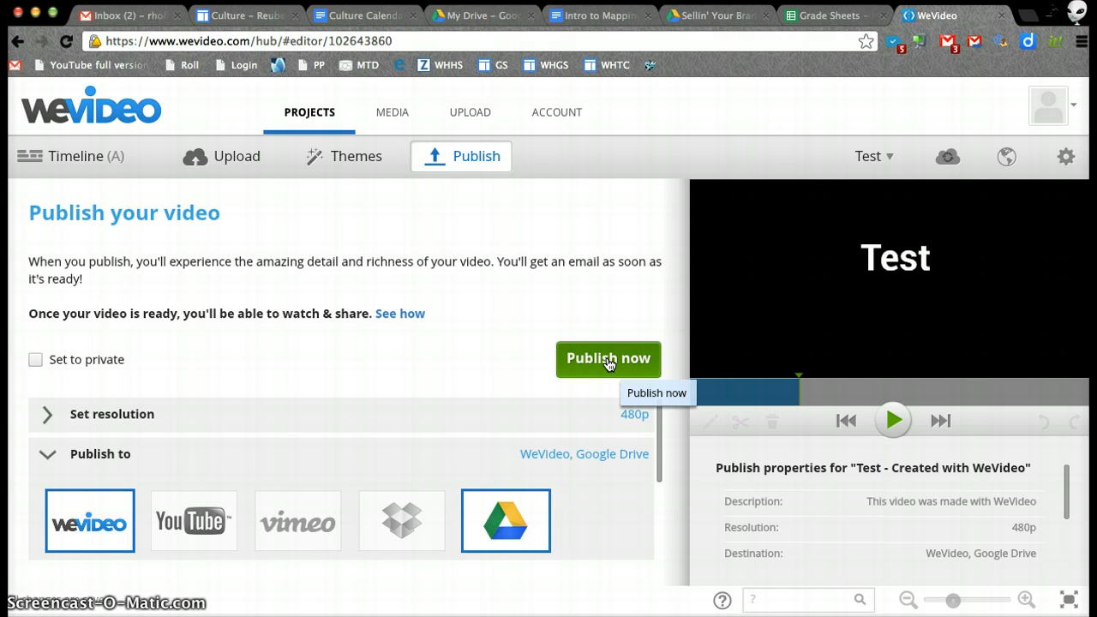
- Publish the Test video now and dismiss the thumbnail and thank-you notices
click(607, 358)
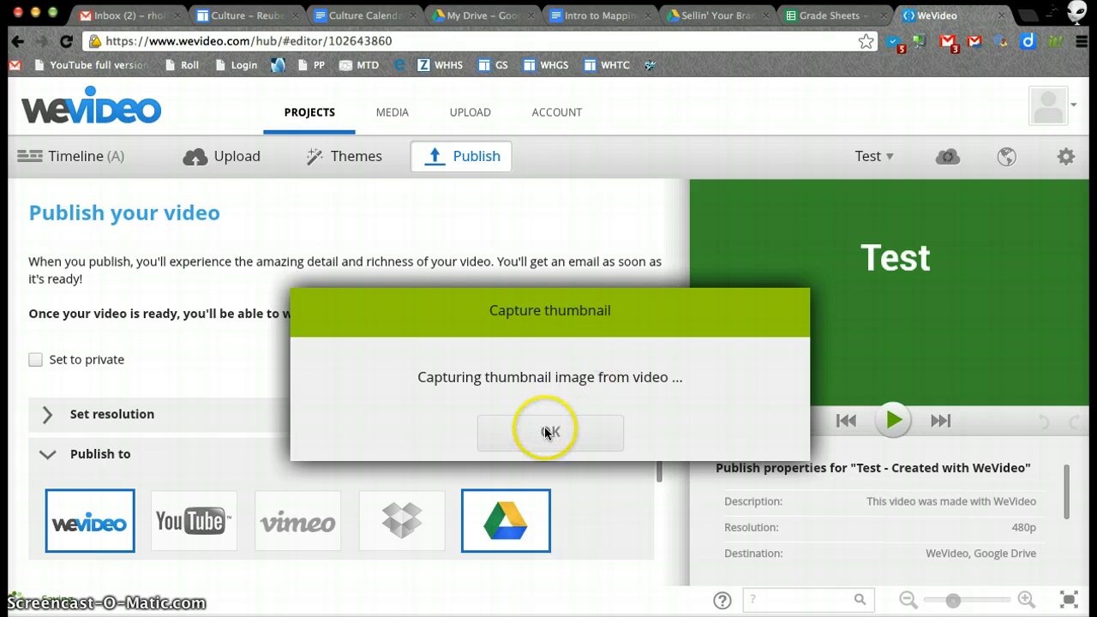
click(550, 431)
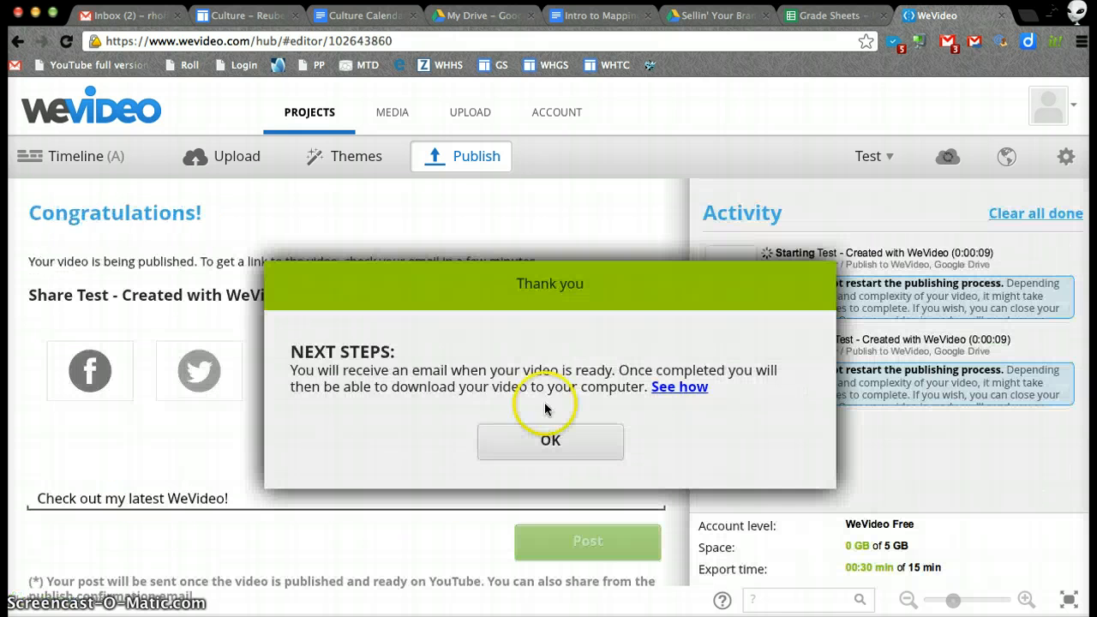
click(550, 440)
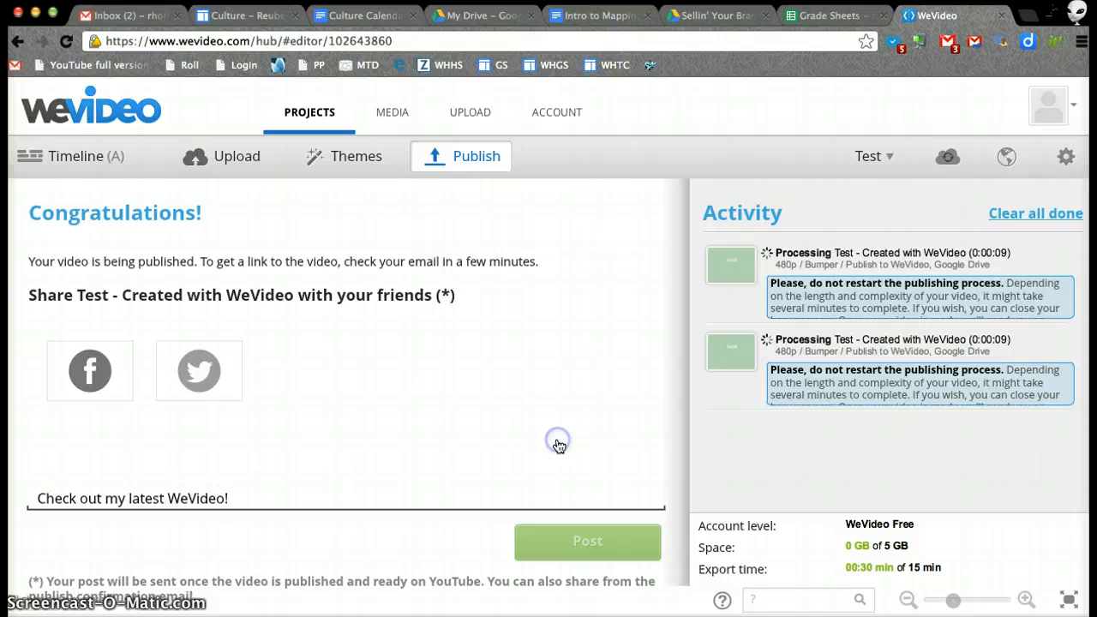
mouse_move(892, 380)
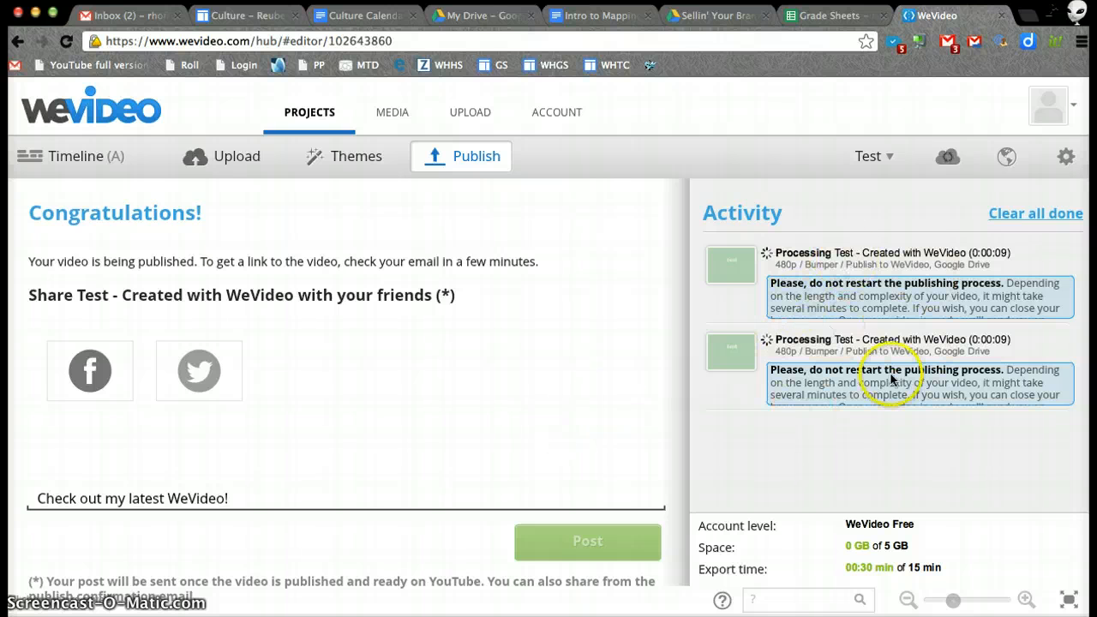
mouse_move(530, 216)
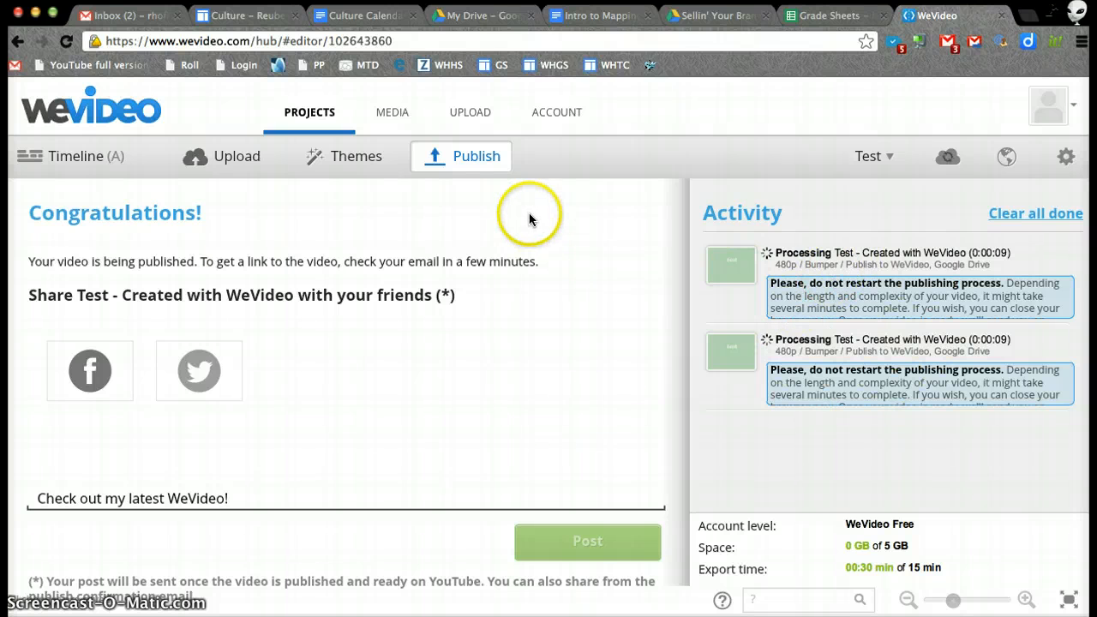
mouse_move(469, 161)
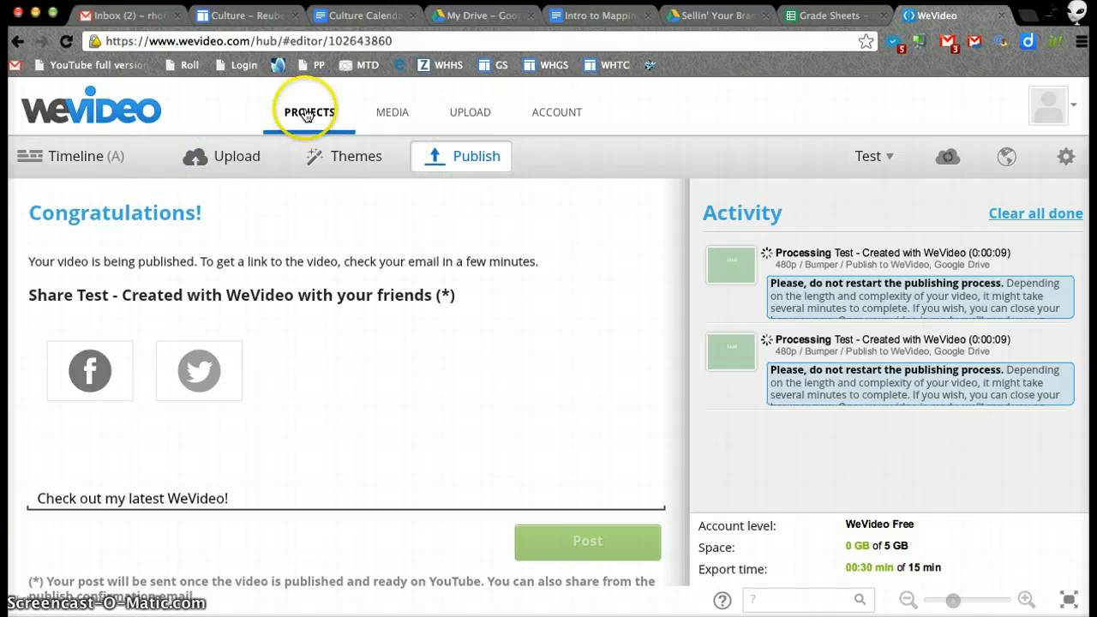
- Go to the Projects page listing the Test project
click(308, 111)
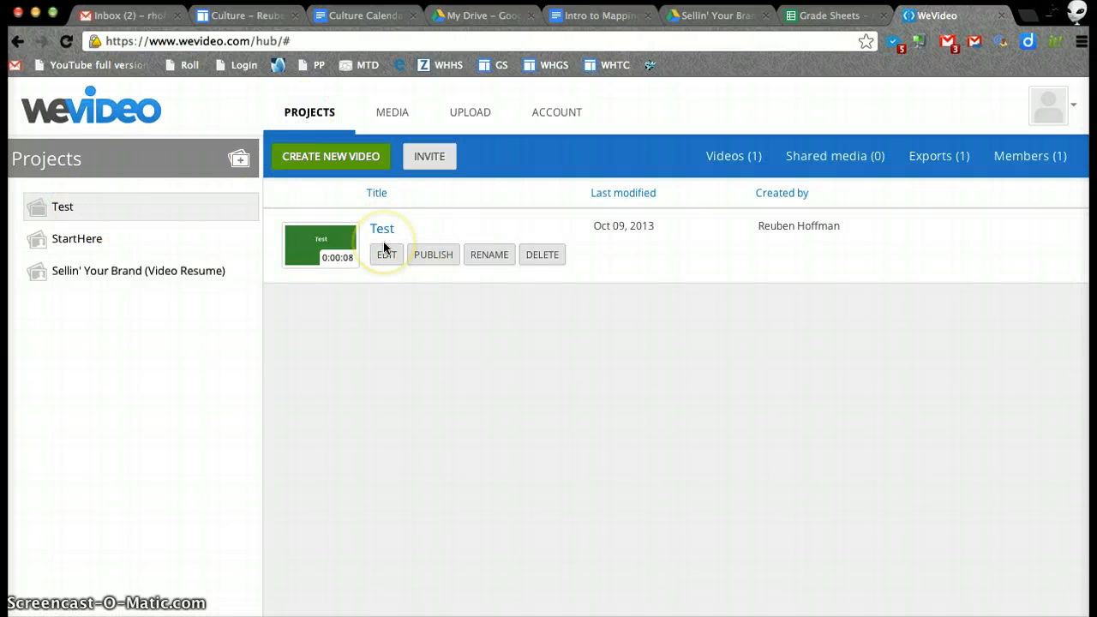
mouse_move(386, 248)
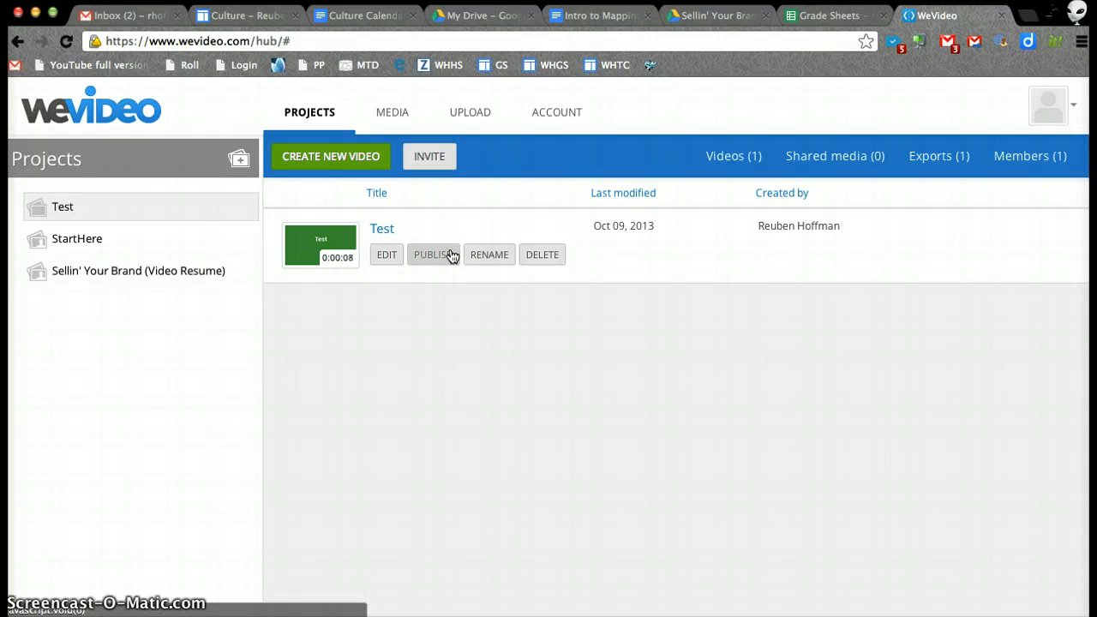
mouse_move(733, 156)
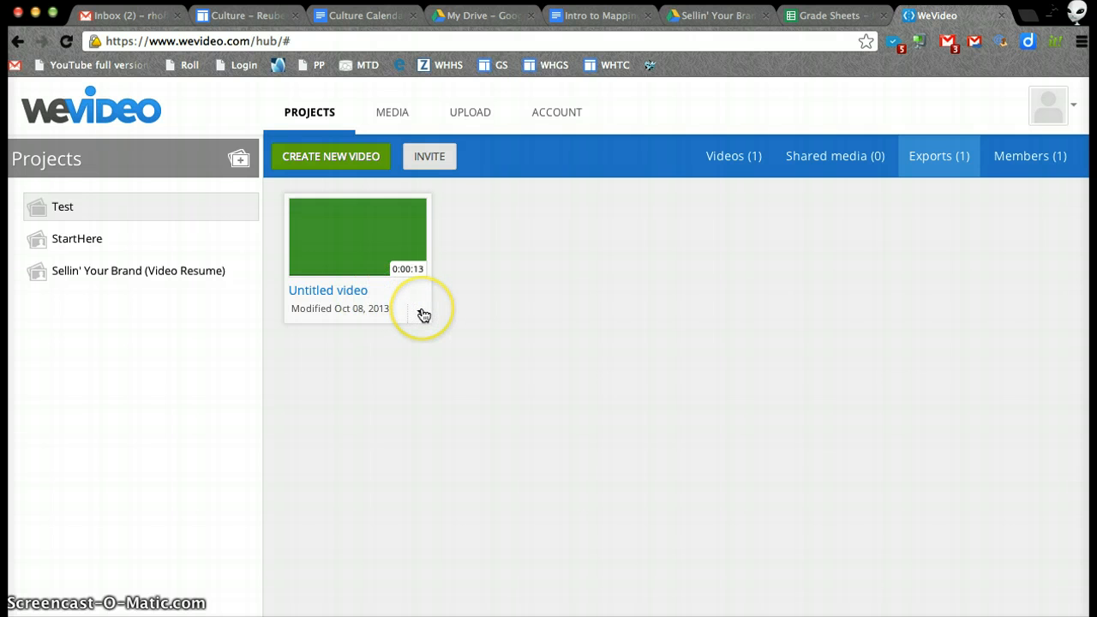
- Download the Untitled video export from the Test project's exports list
click(420, 311)
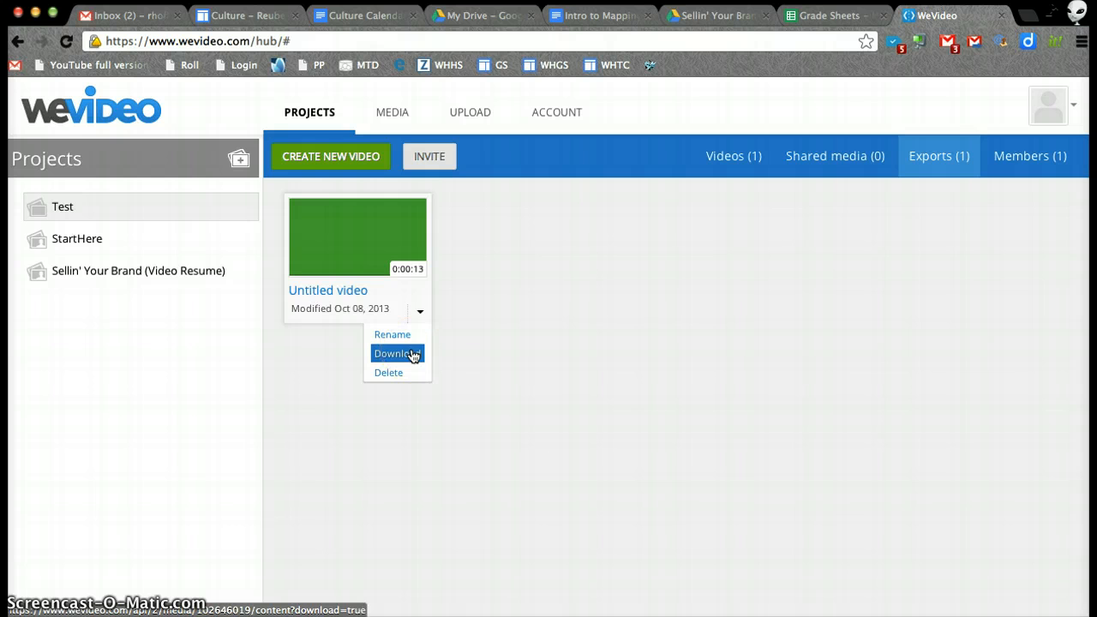
click(396, 353)
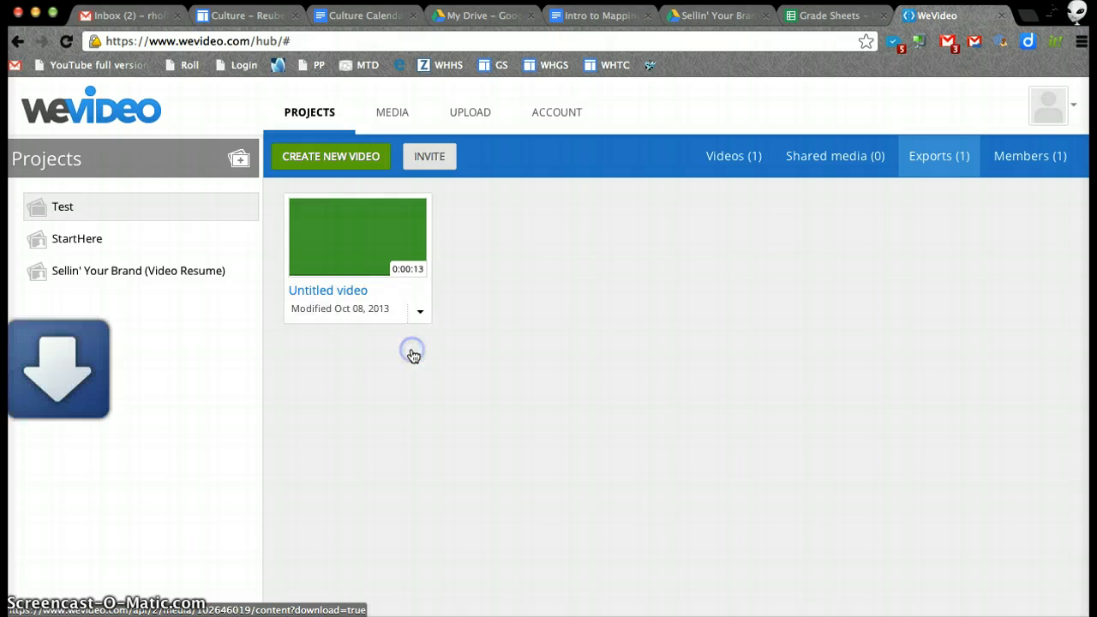
mouse_move(509, 548)
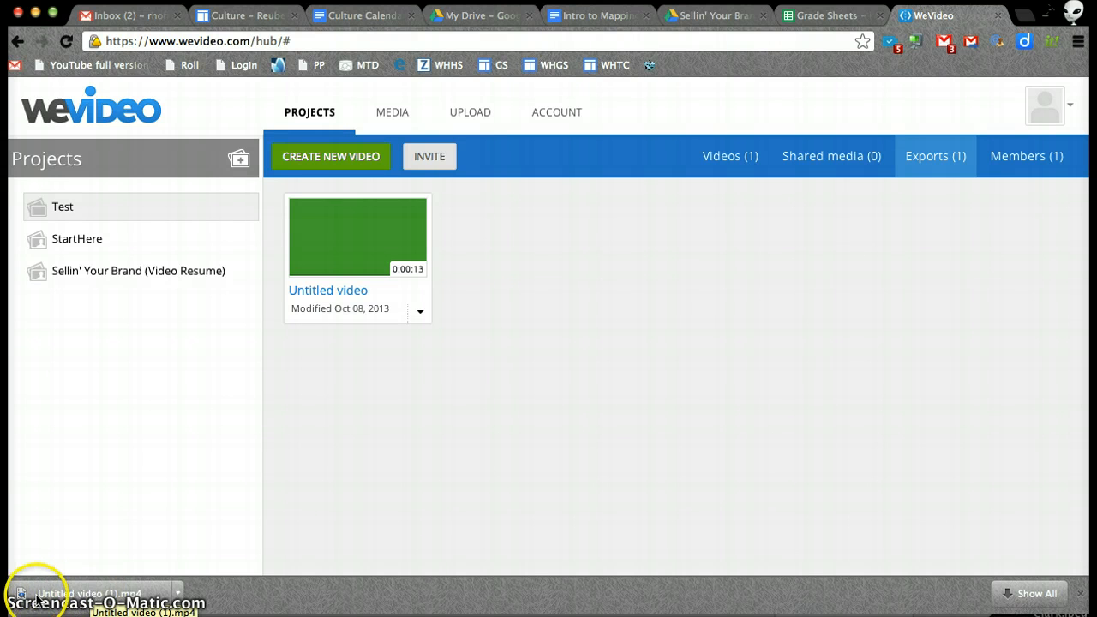
mouse_move(475, 16)
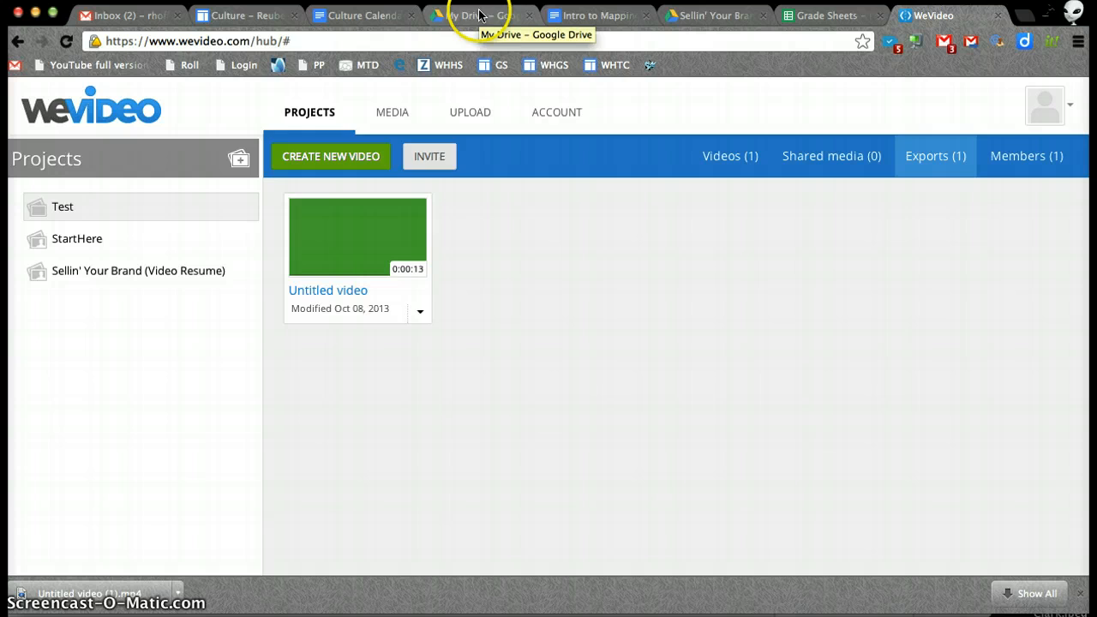
- Upload the downloaded Untitled video (1).mp4 into the Google Drive WeVideo folder
click(471, 16)
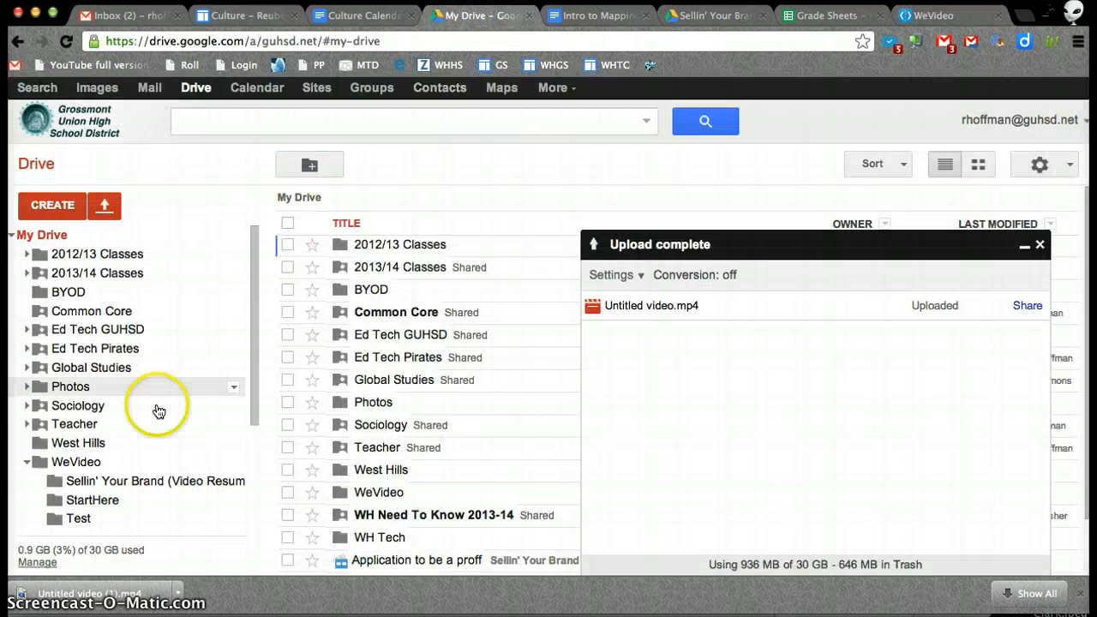
mouse_move(22, 592)
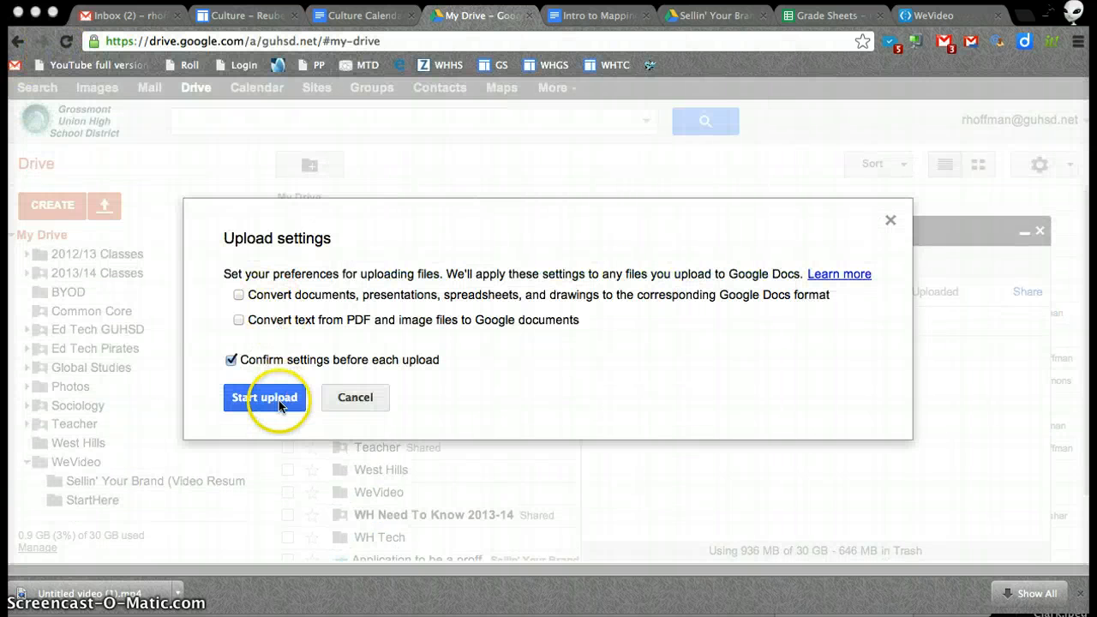
mouse_move(406, 391)
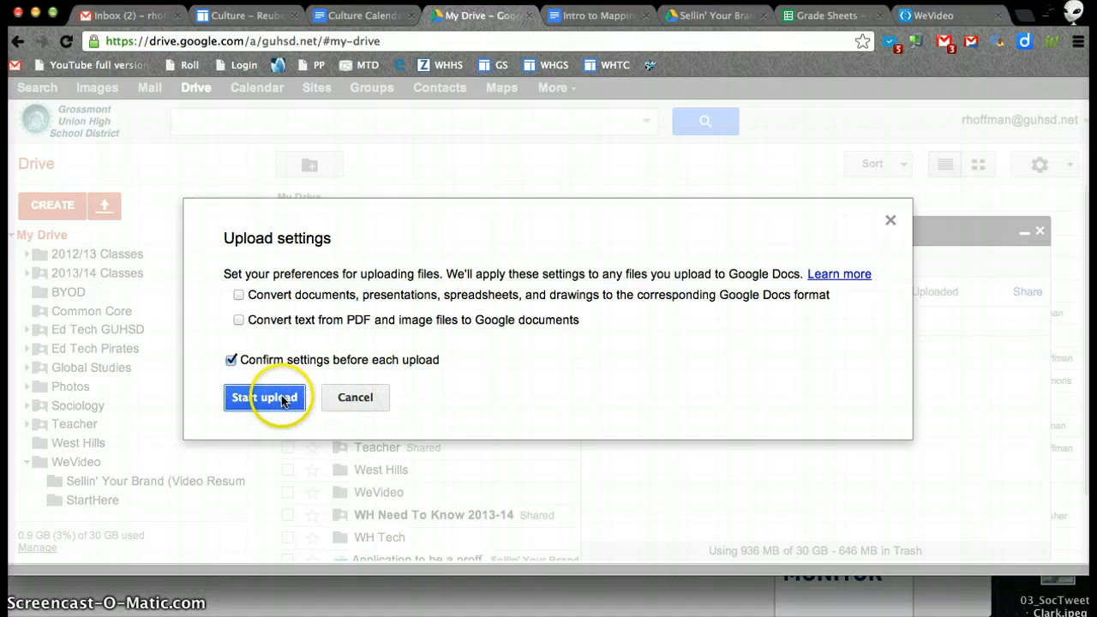
click(264, 397)
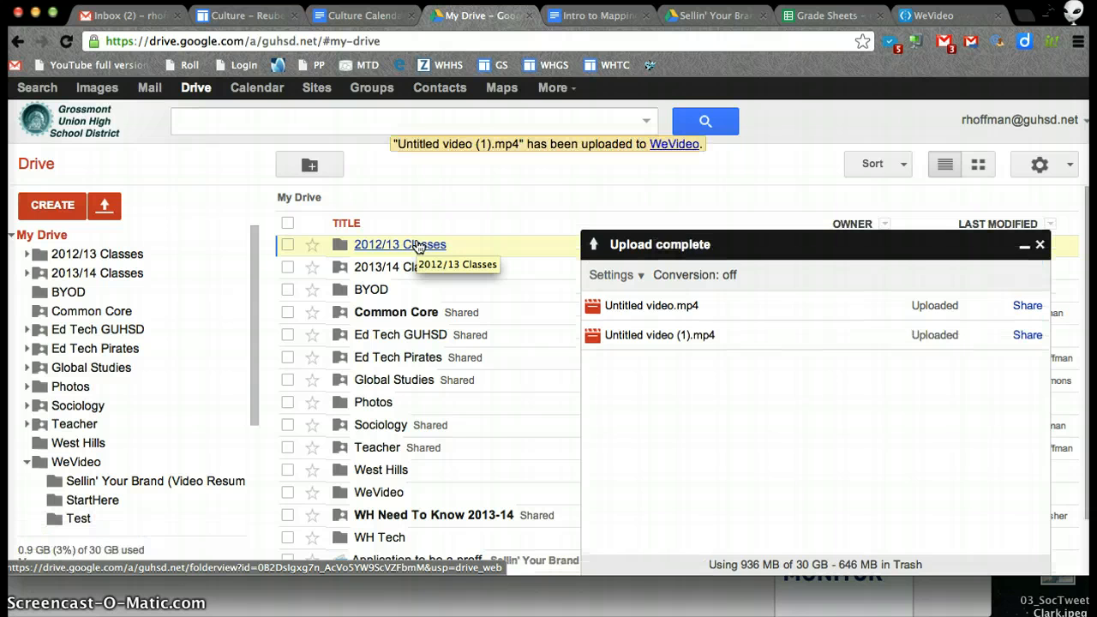
mouse_move(606, 177)
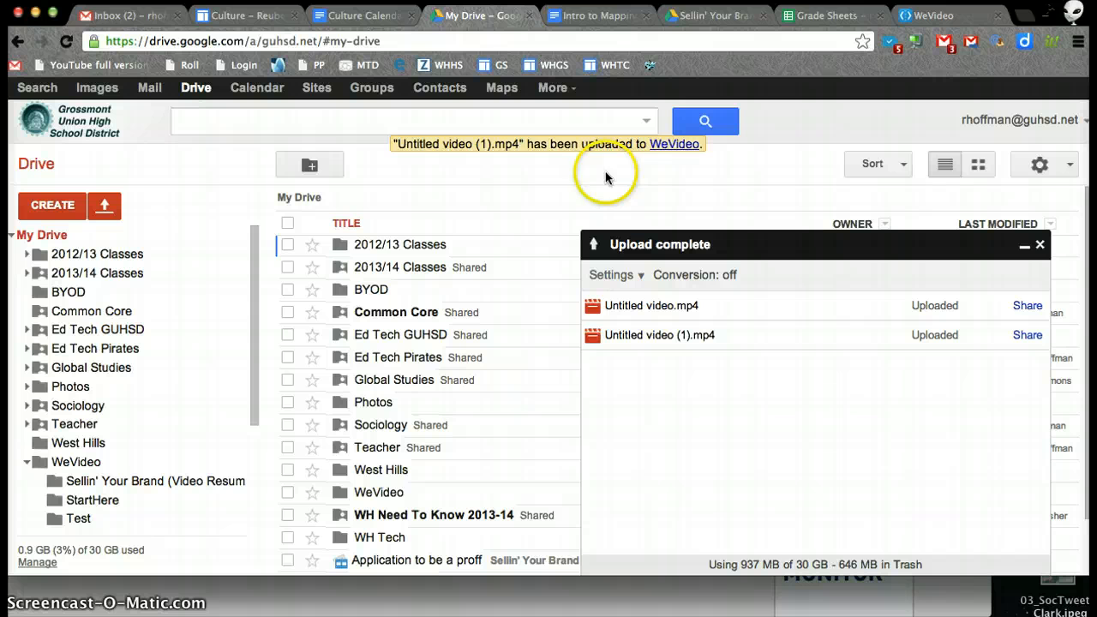